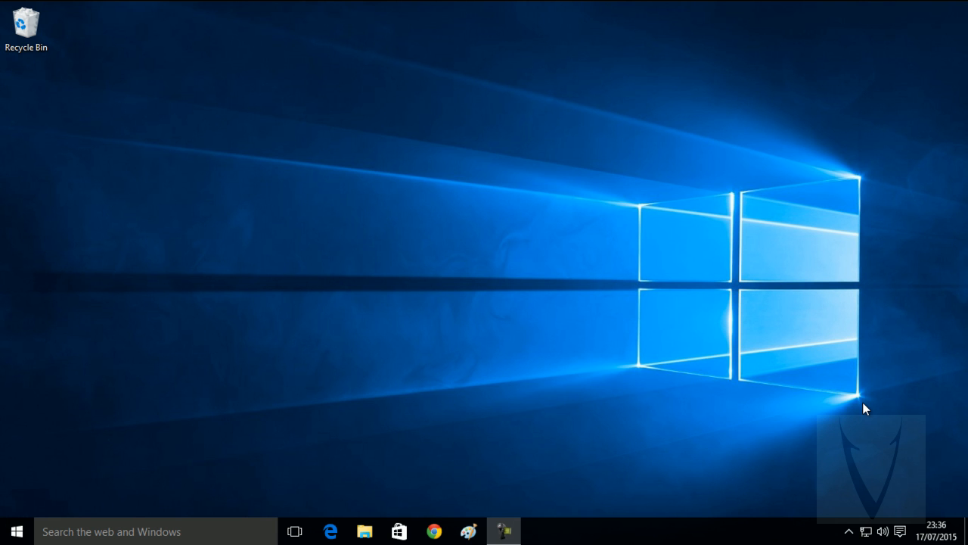
mouse_move(134, 448)
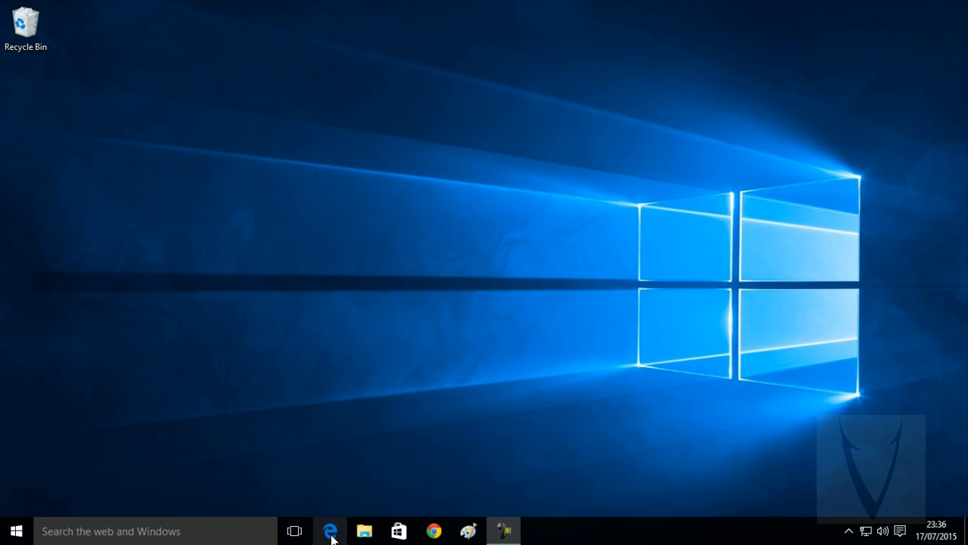
- Launch Edge and add the Google India homepage to Favorites via the star icon
click(329, 529)
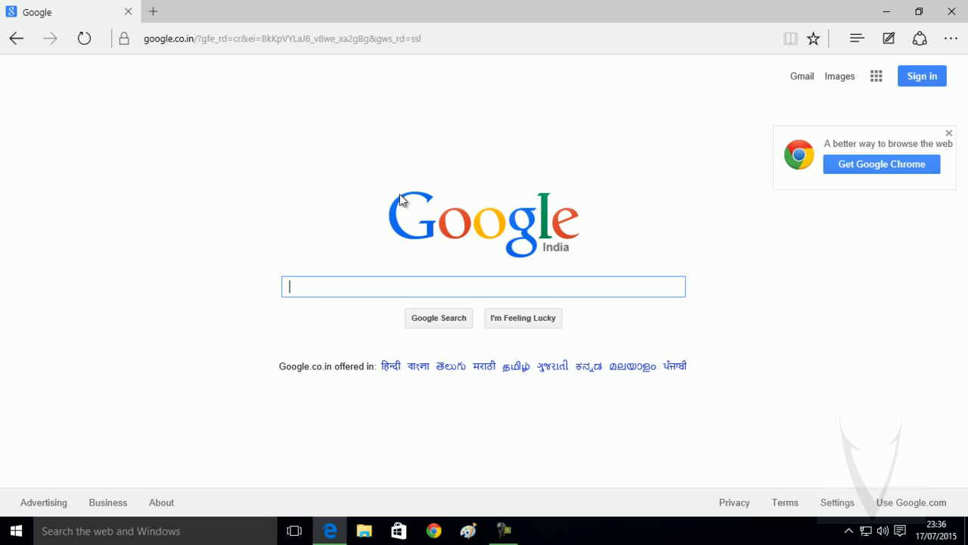
mouse_move(814, 39)
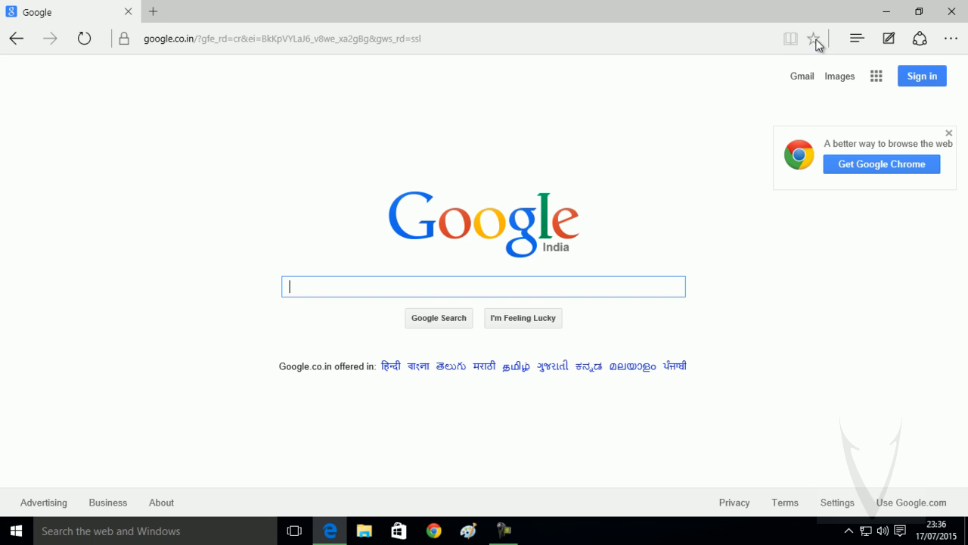
mouse_move(814, 39)
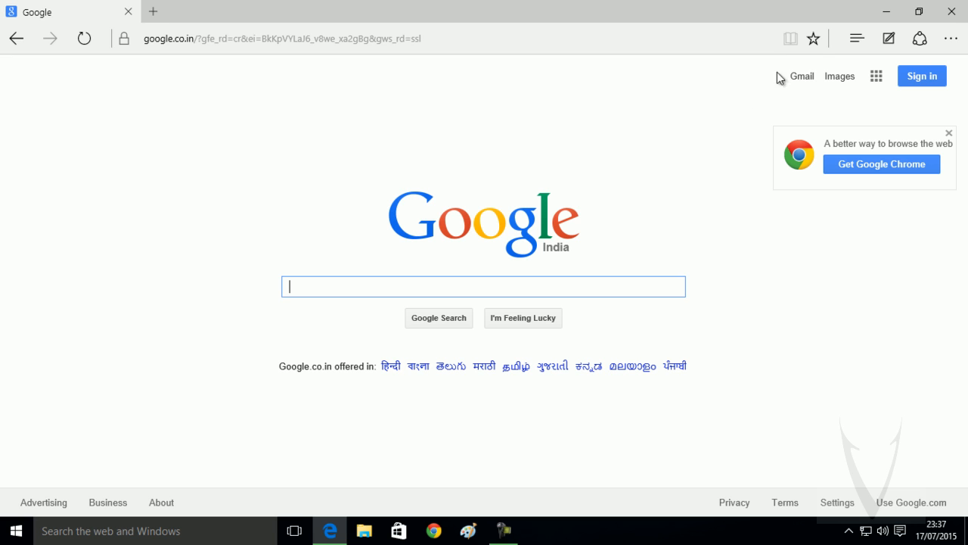
click(814, 39)
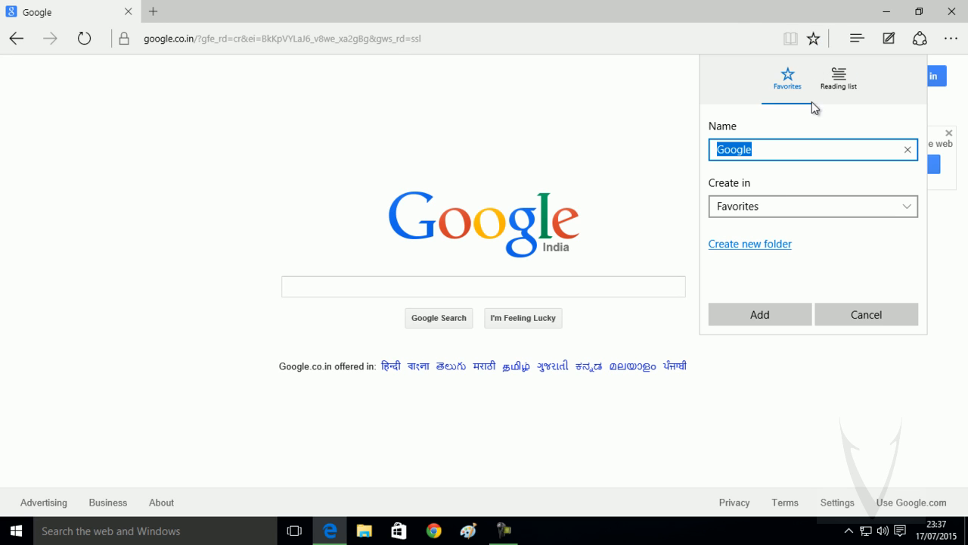
click(760, 314)
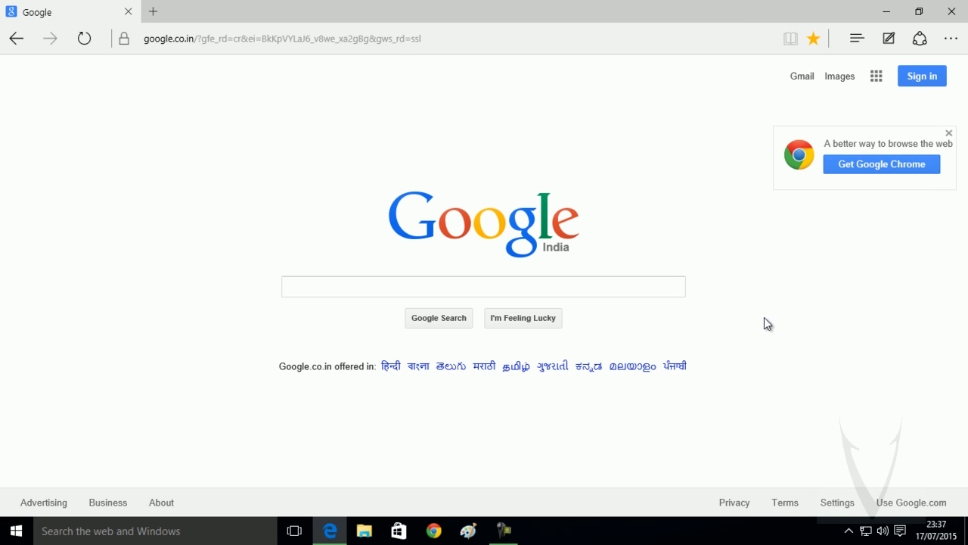
mouse_move(825, 186)
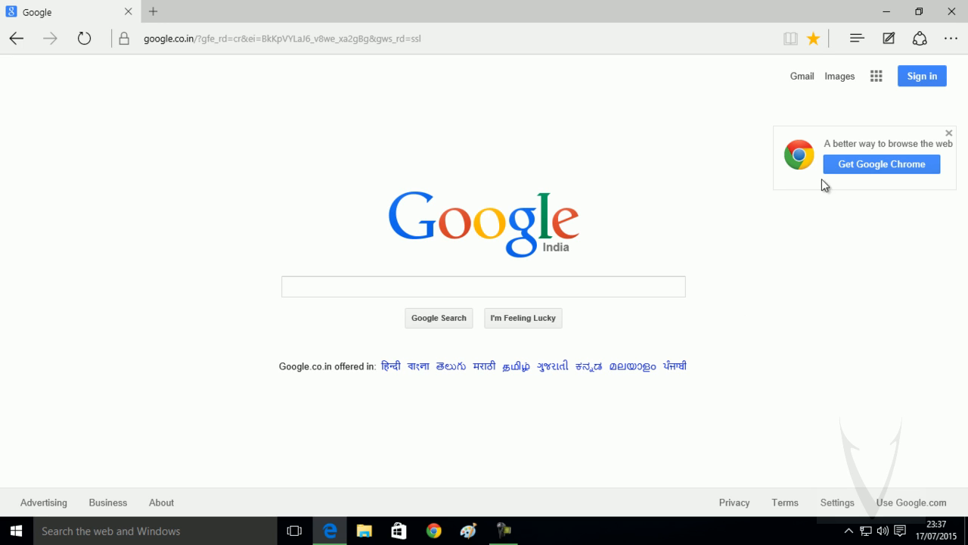
mouse_move(747, 68)
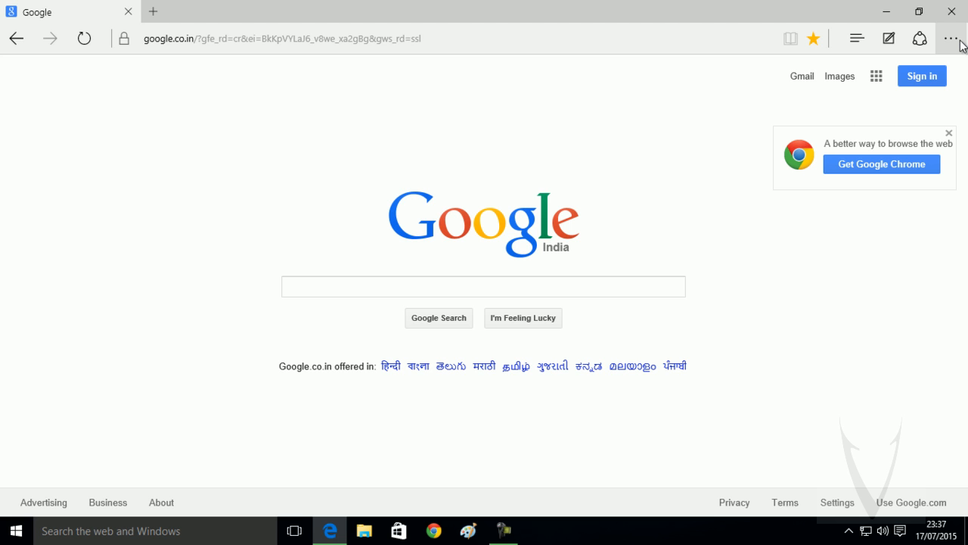
- Reach Edge's advanced settings and expand the 'Search in the address bar with' choices
click(951, 38)
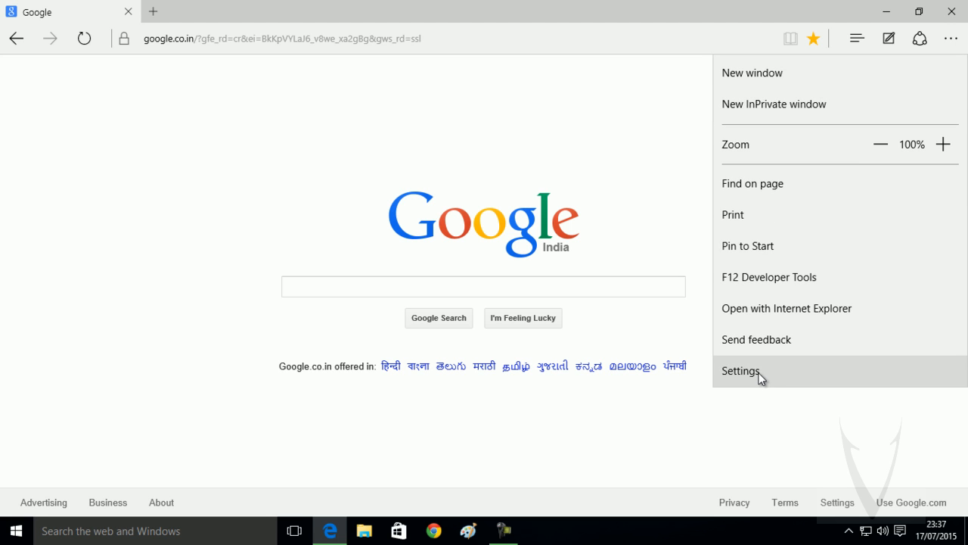
click(741, 371)
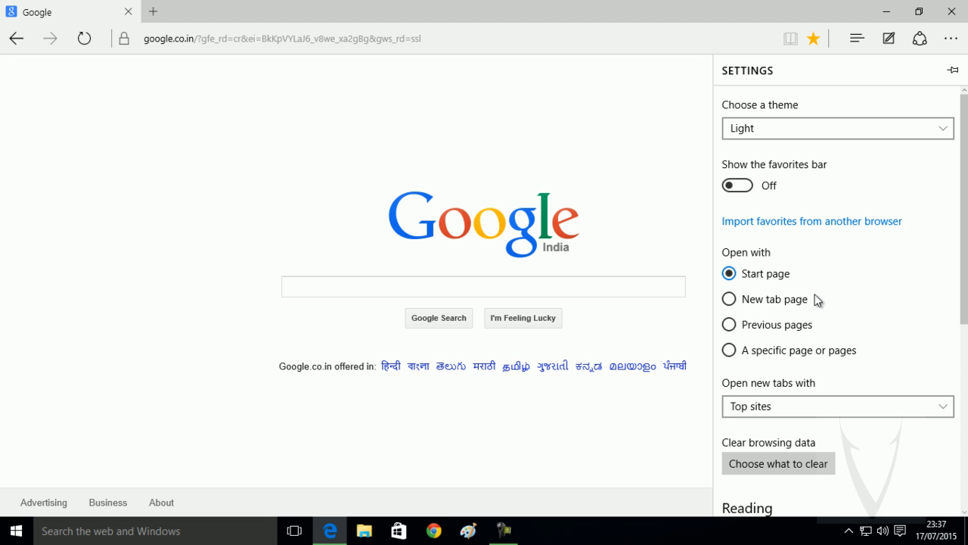
scroll(down, 3)
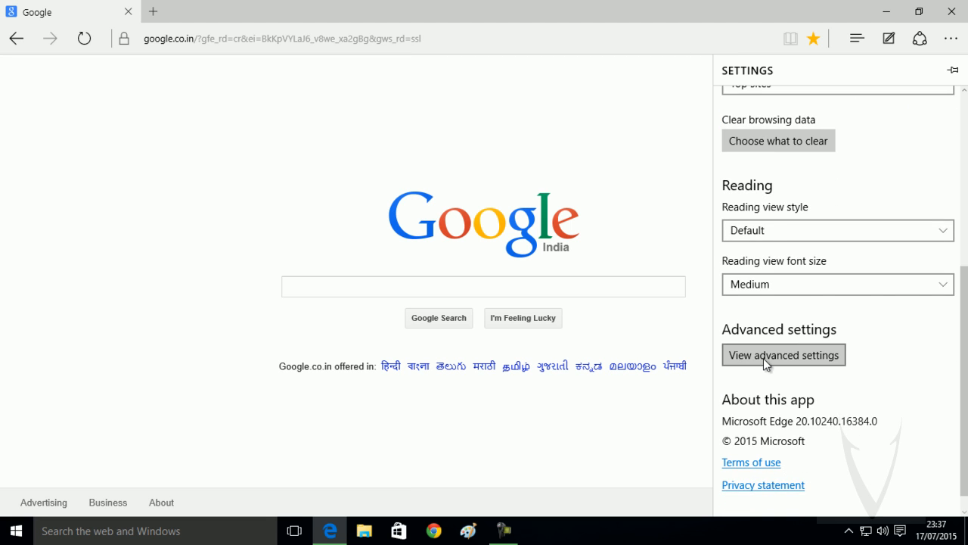
click(784, 354)
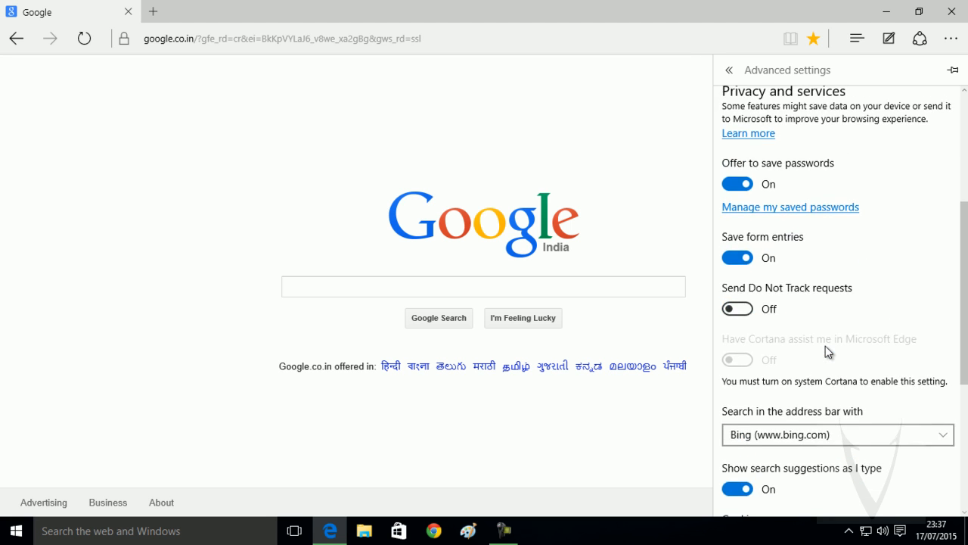
scroll(down, 3)
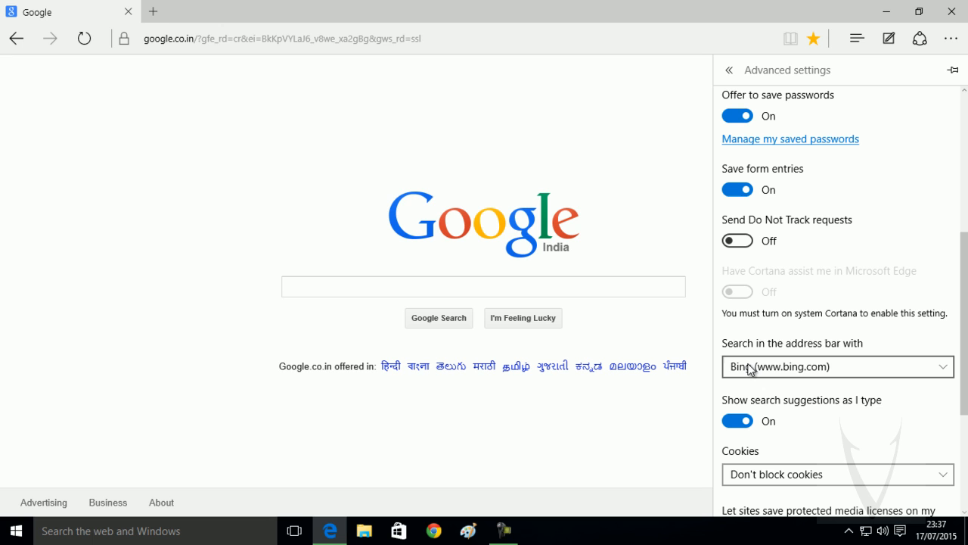
mouse_move(790, 378)
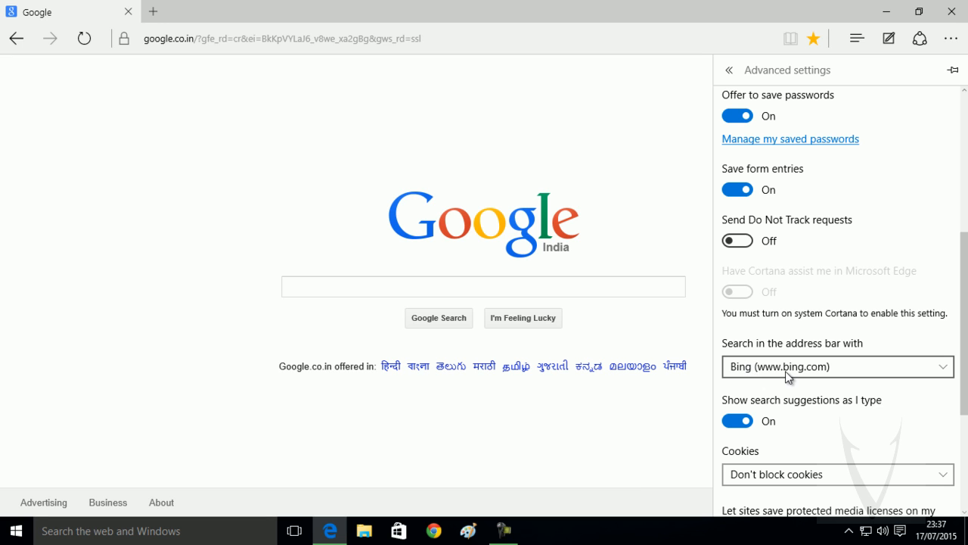
click(839, 366)
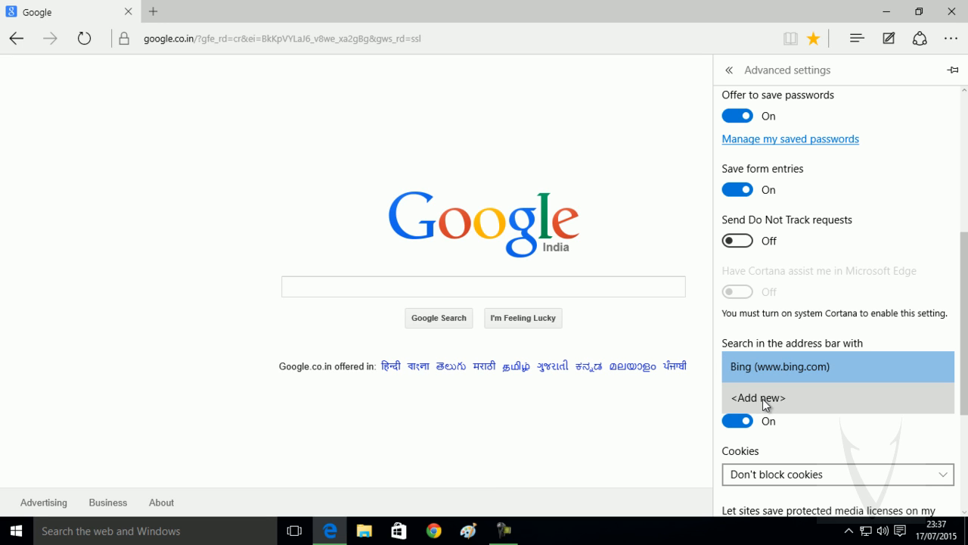
click(756, 398)
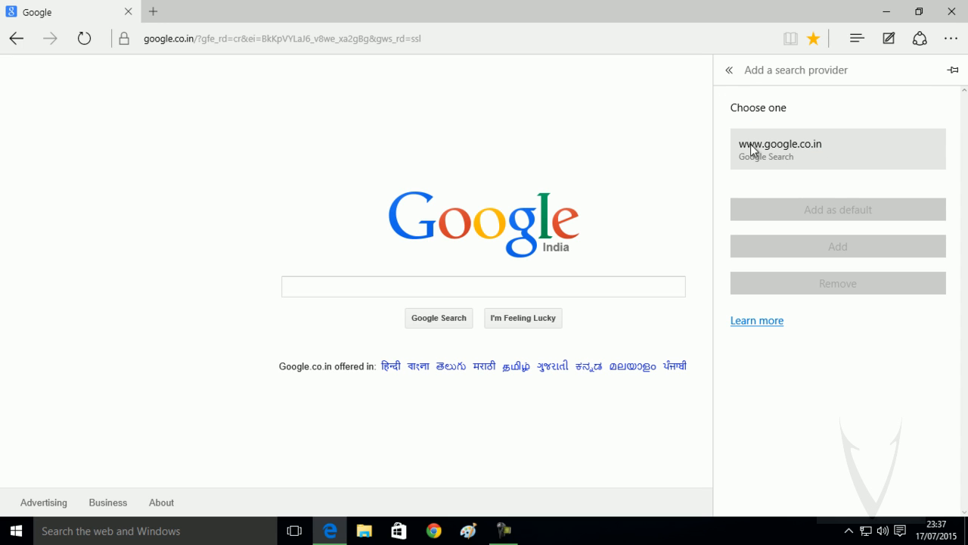
mouse_move(794, 156)
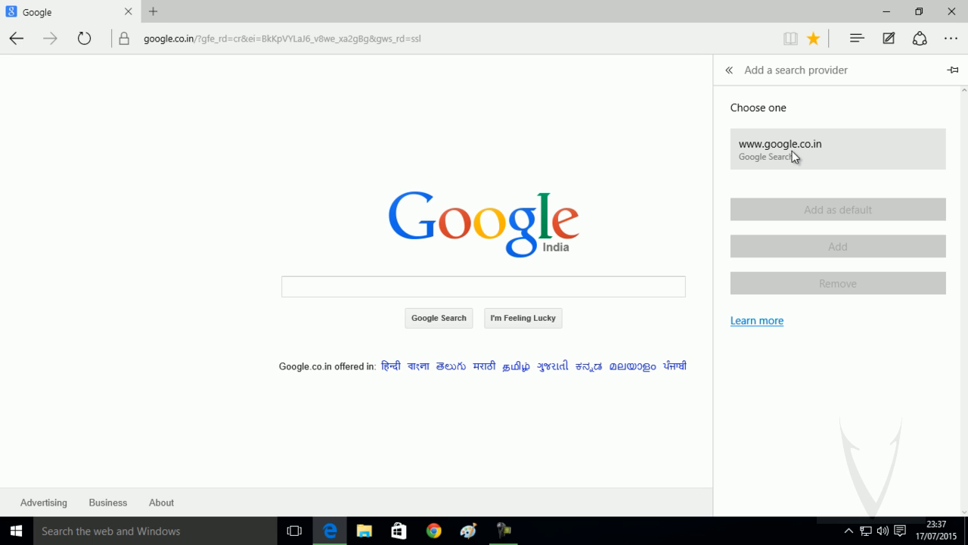
click(781, 149)
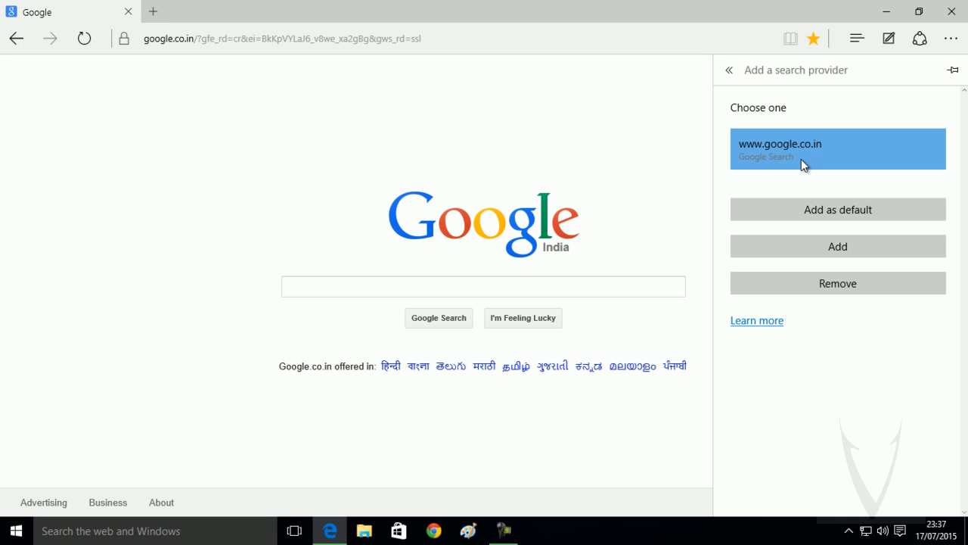
mouse_move(838, 209)
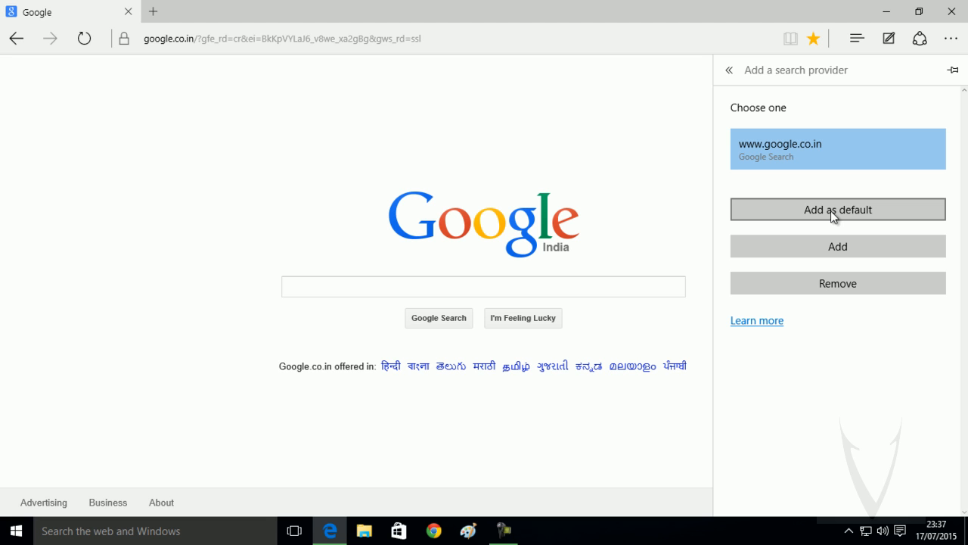
click(729, 70)
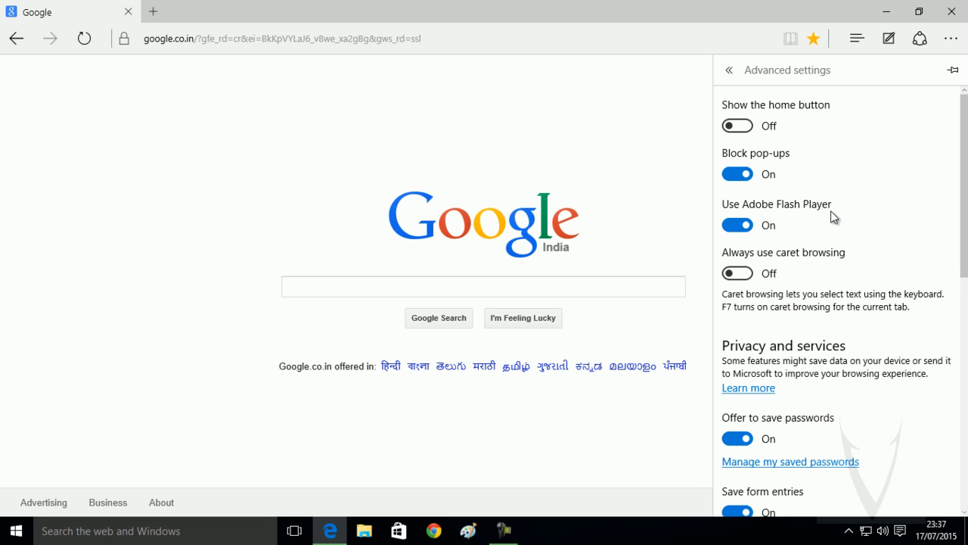
mouse_move(288, 188)
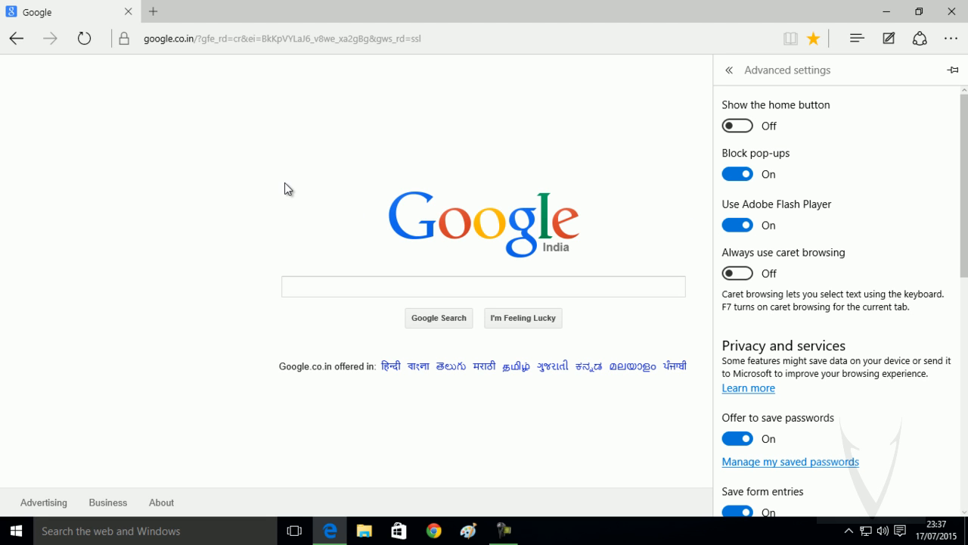
mouse_move(289, 193)
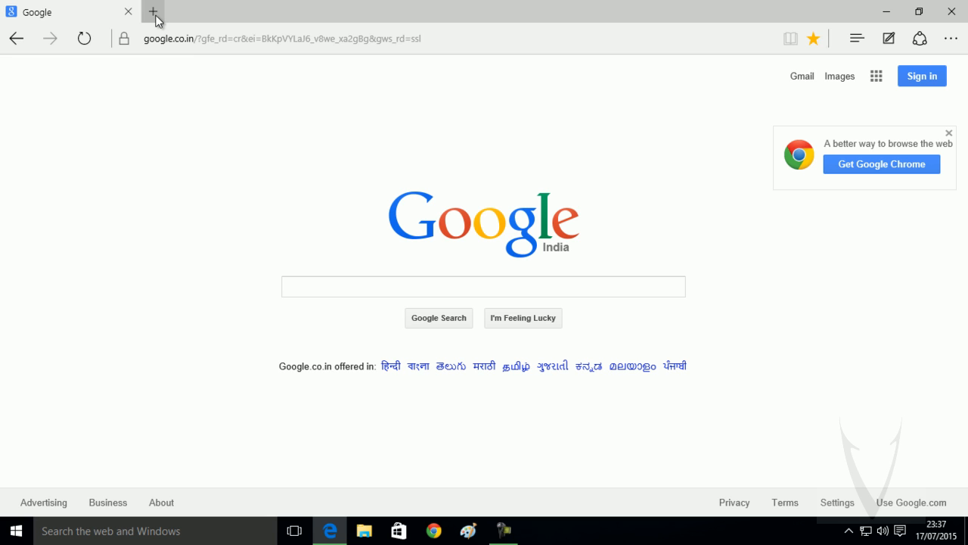
- Search 'whatswithtech' from a new tab's address bar to get Google results
click(151, 12)
text(w)
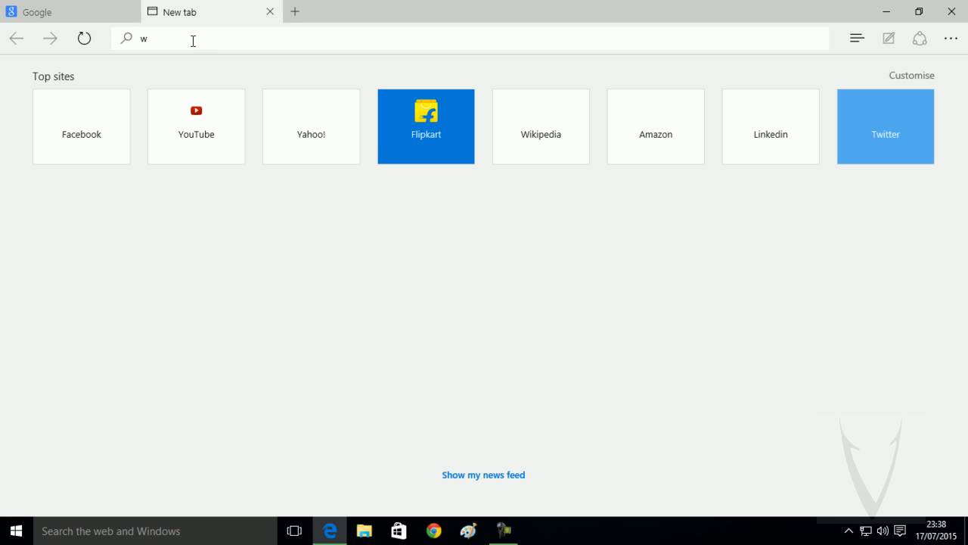
text(hatswithtech&ie=&oe=)
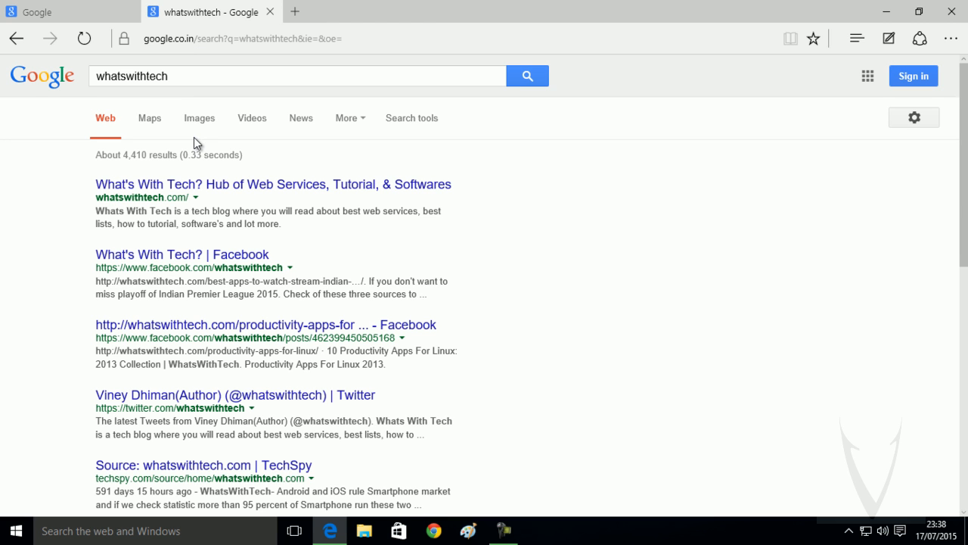
mouse_move(242, 196)
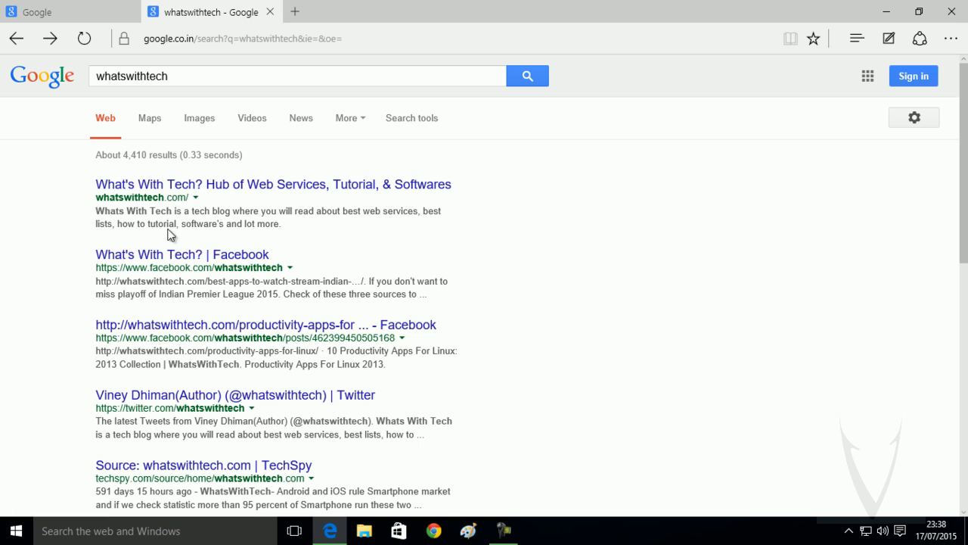
mouse_move(81, 271)
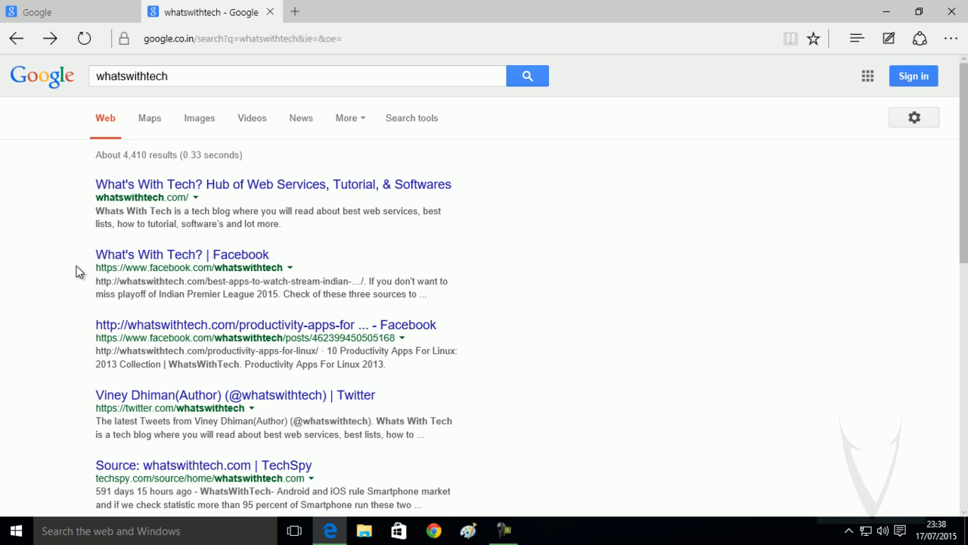